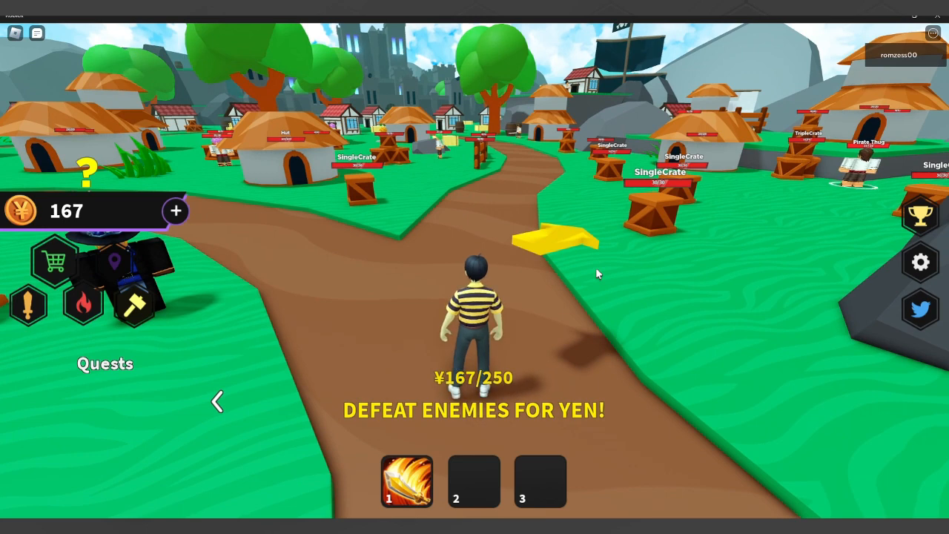
Step: Pause the game and bring up the Roblox in-game menu with Esc
key(Escape)
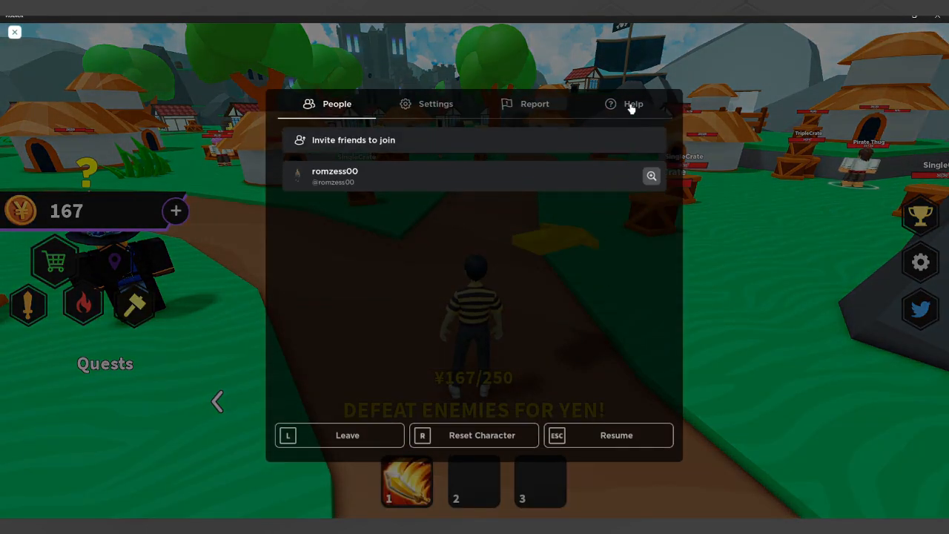
Step: Show the Help keybind reference for movement, camera, accessories, menu and misc controls
click(634, 104)
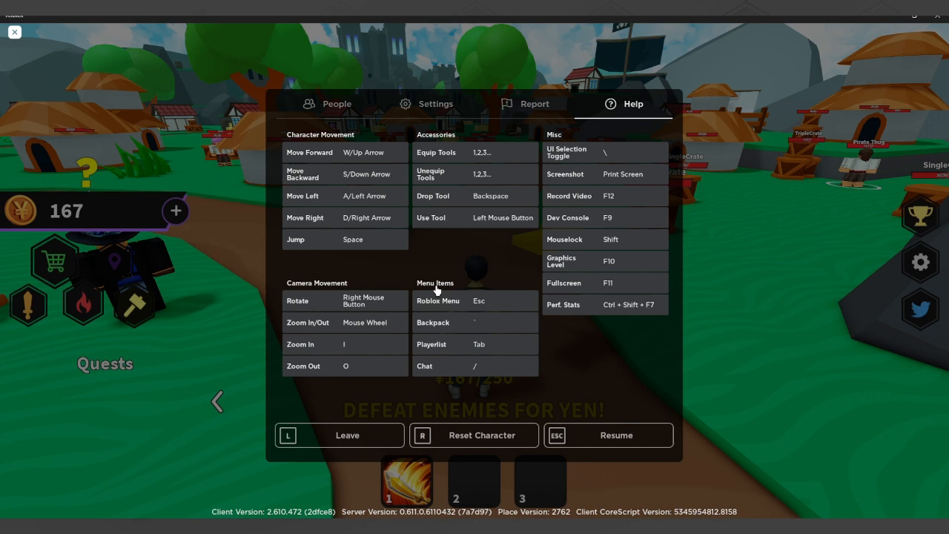
mouse_move(552, 139)
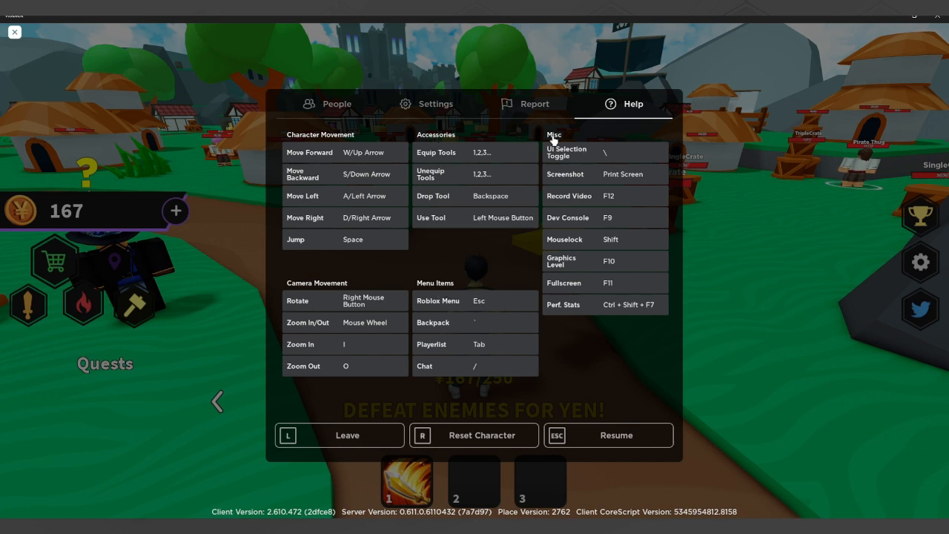
mouse_move(566, 226)
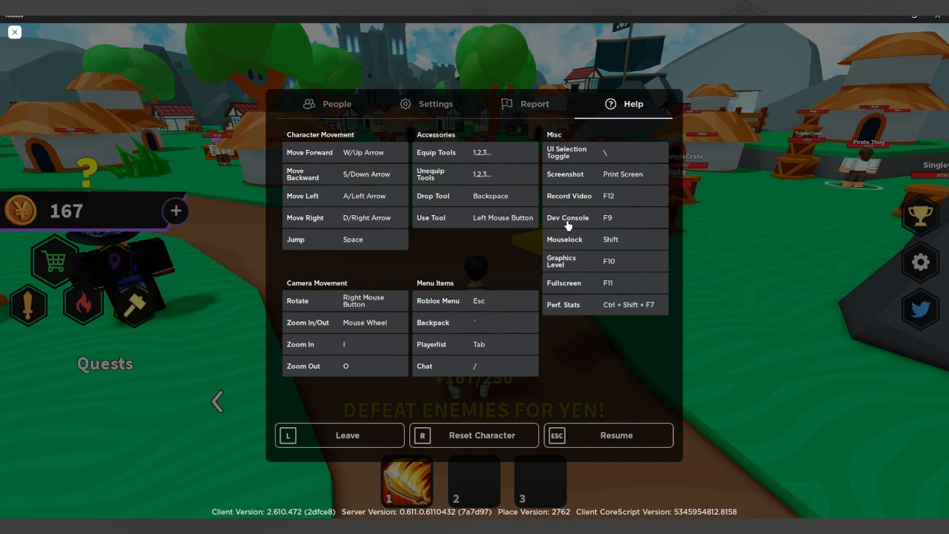
mouse_move(532, 245)
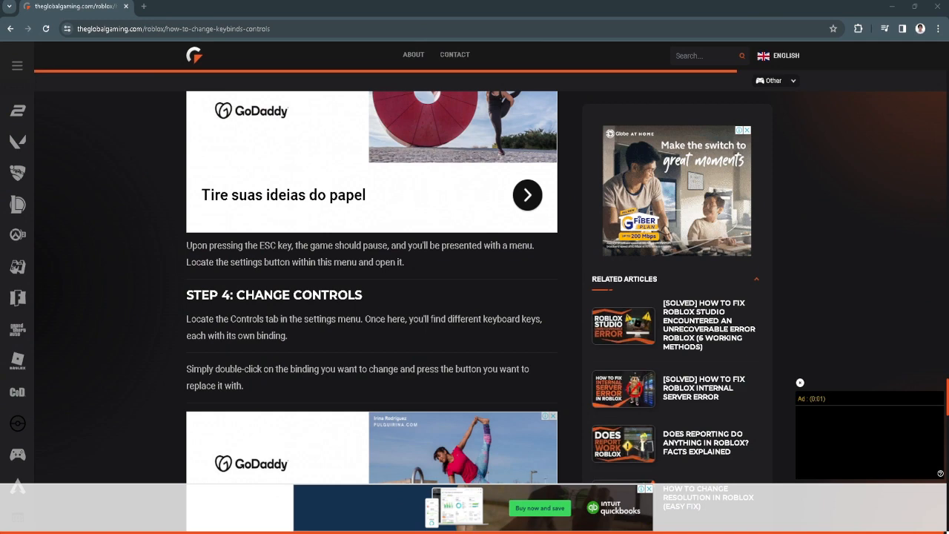
scroll(up, 3)
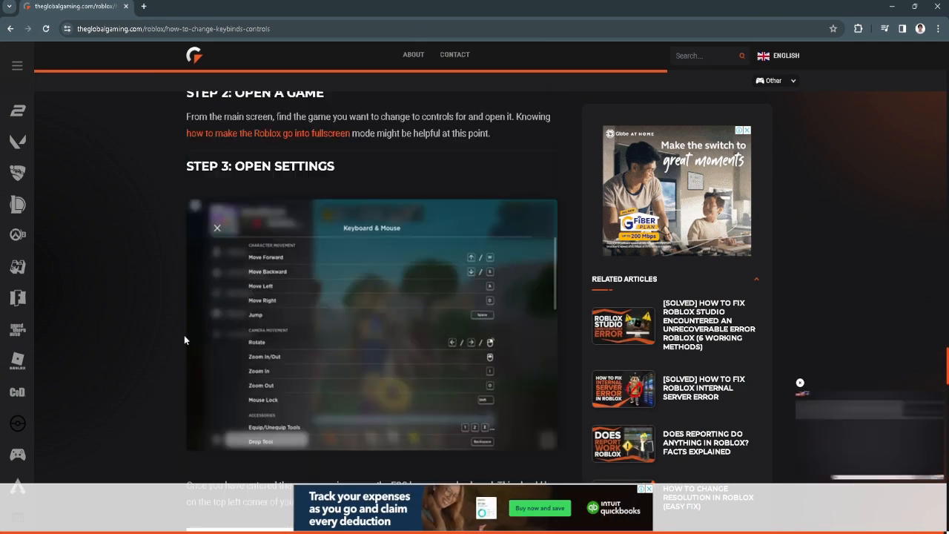
scroll(up, 3)
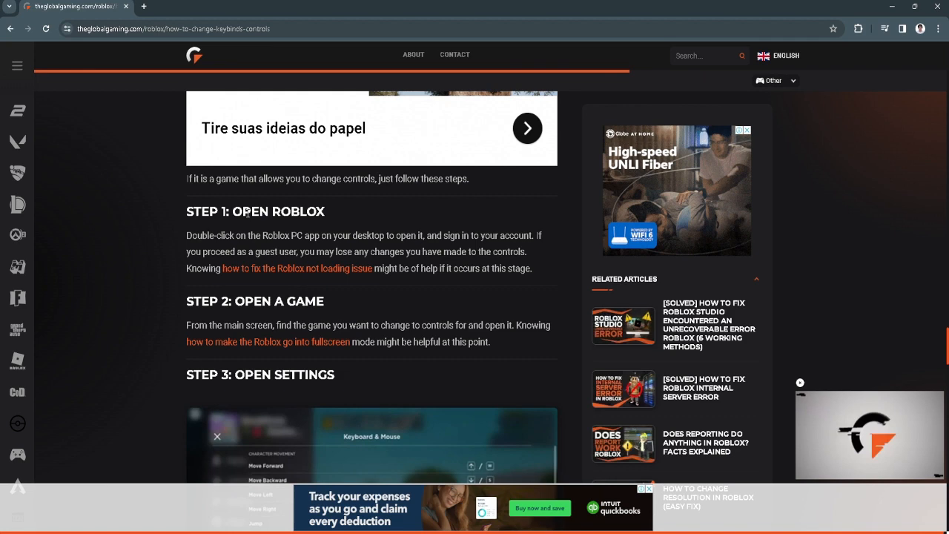
scroll(down, 3)
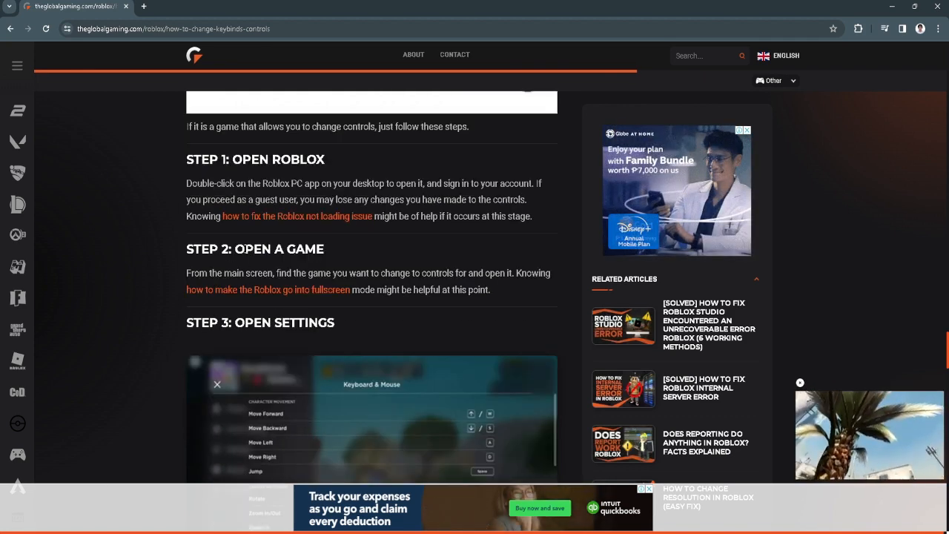
scroll(down, 3)
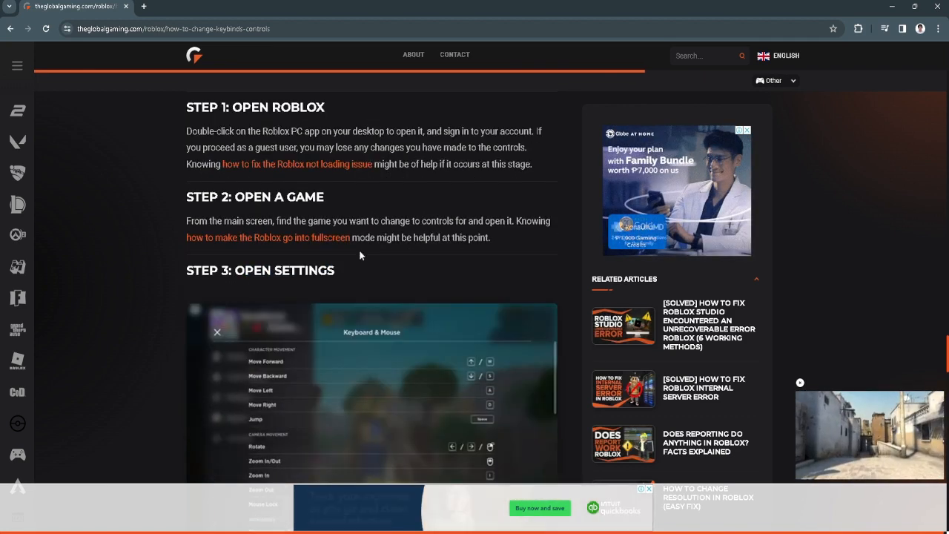
scroll(down, 3)
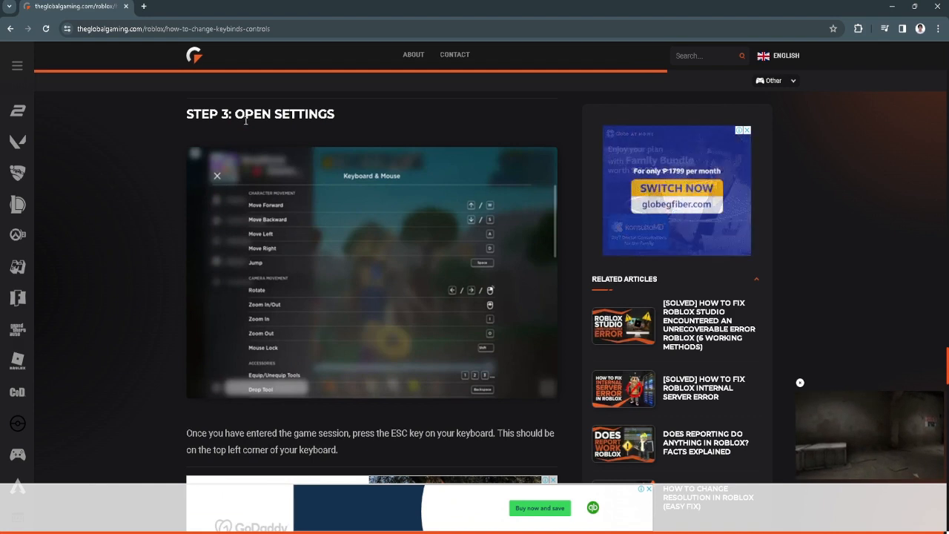
scroll(down, 3)
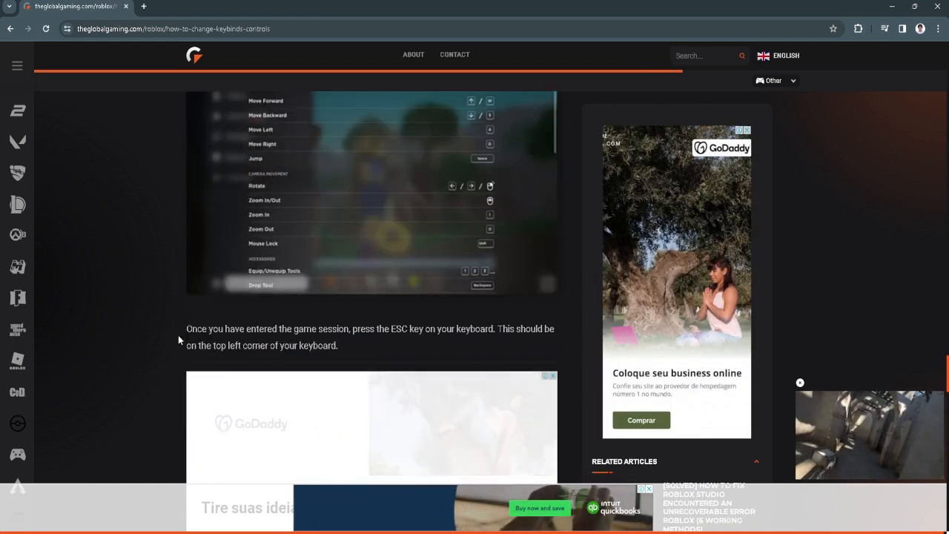
scroll(down, 3)
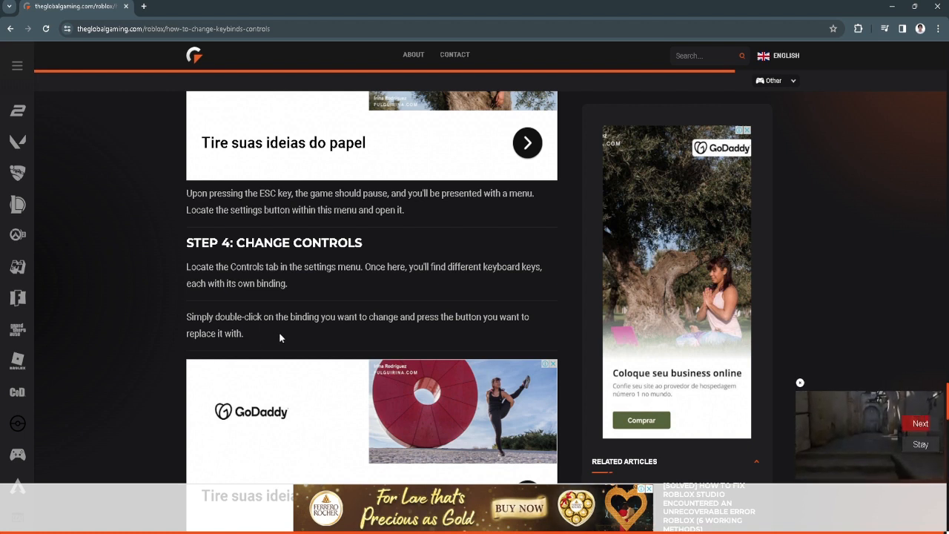
mouse_move(542, 347)
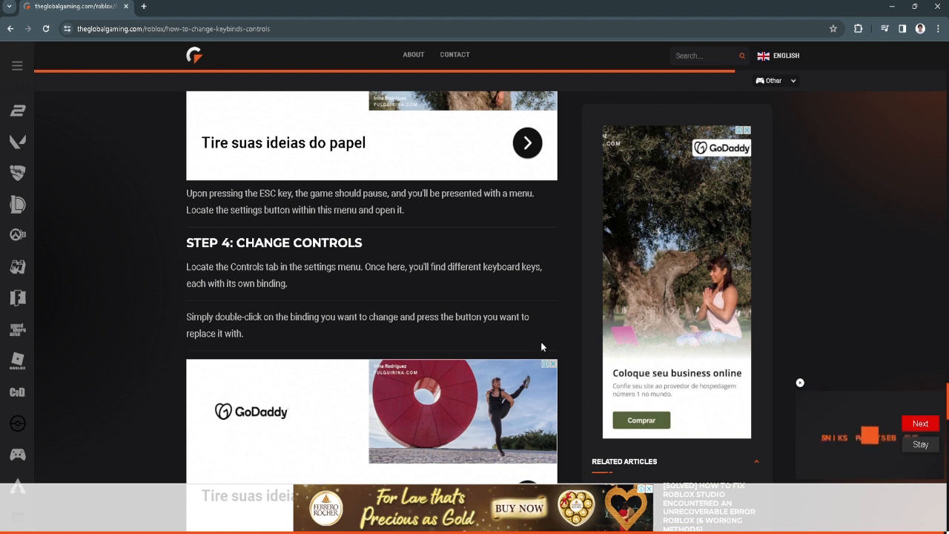